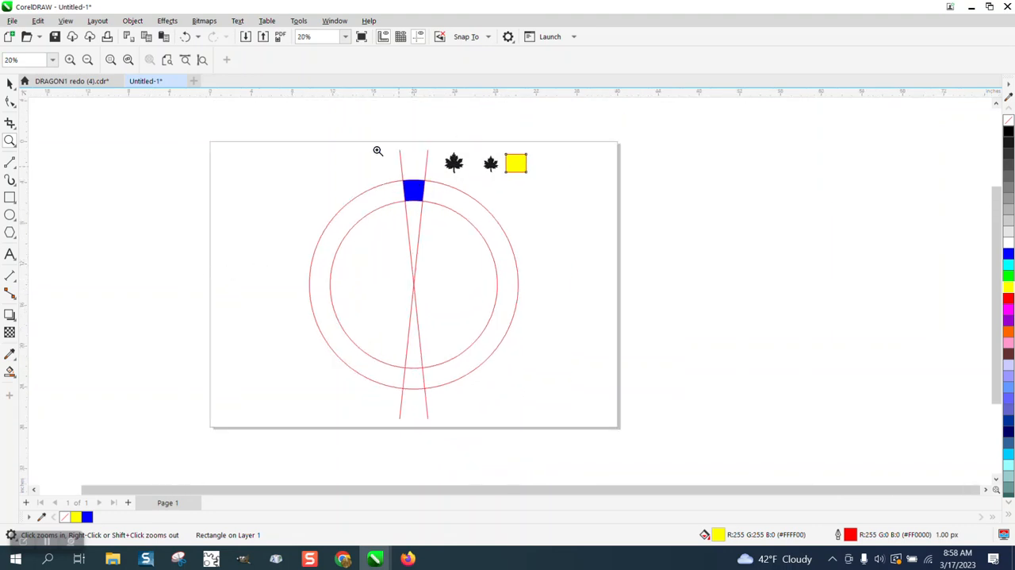
{"action": "mouse_move", "coordinate": [450, 143]}
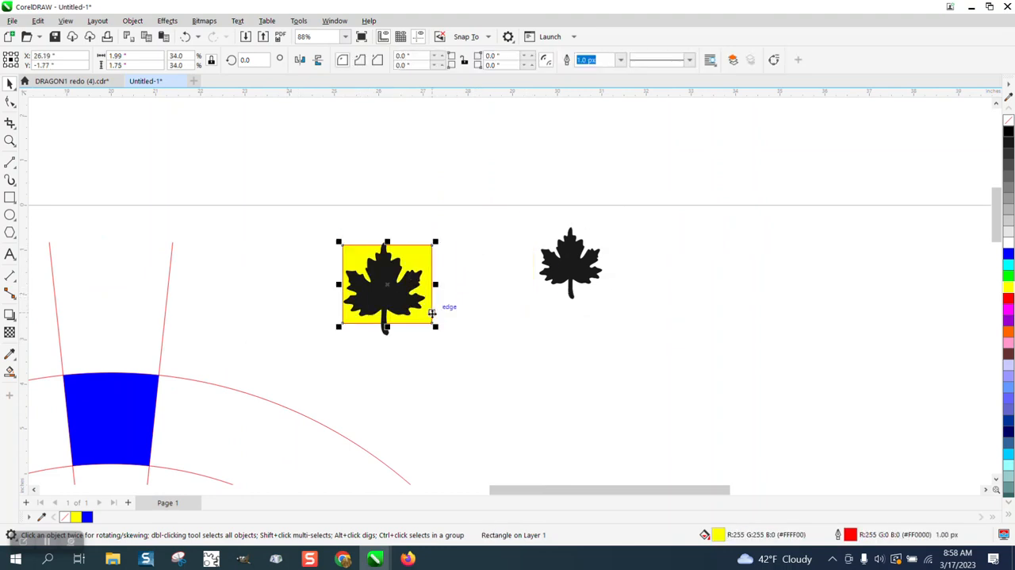
- Drag the blue wedge out of the ring to sit beneath the leaves and select the maple leaf to reshape
{"action": "scroll", "scroll_direction": "down", "scroll_amount": 3}
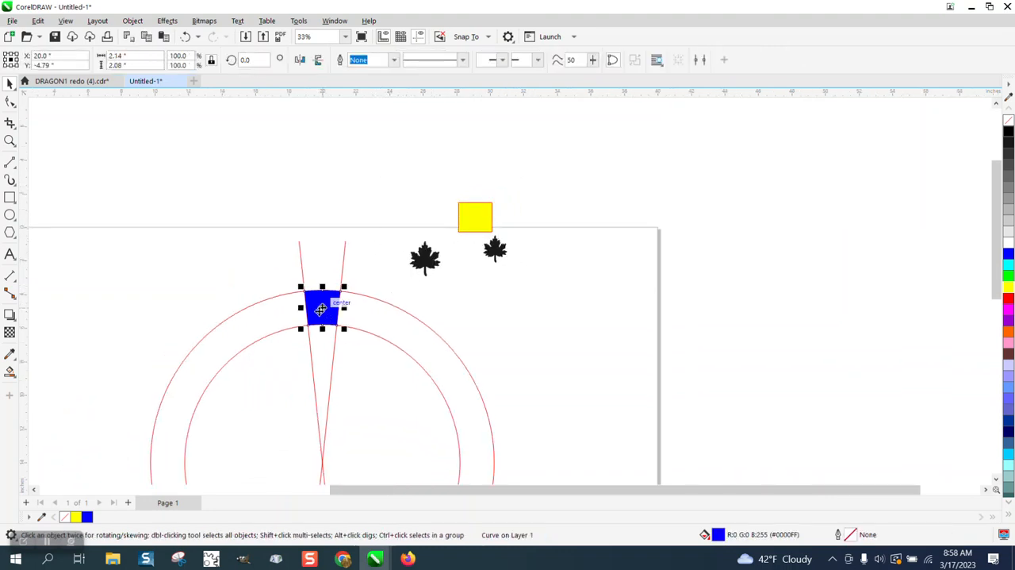
{"action": "left_click_drag", "start_coordinate": [321, 308], "coordinate": [457, 308]}
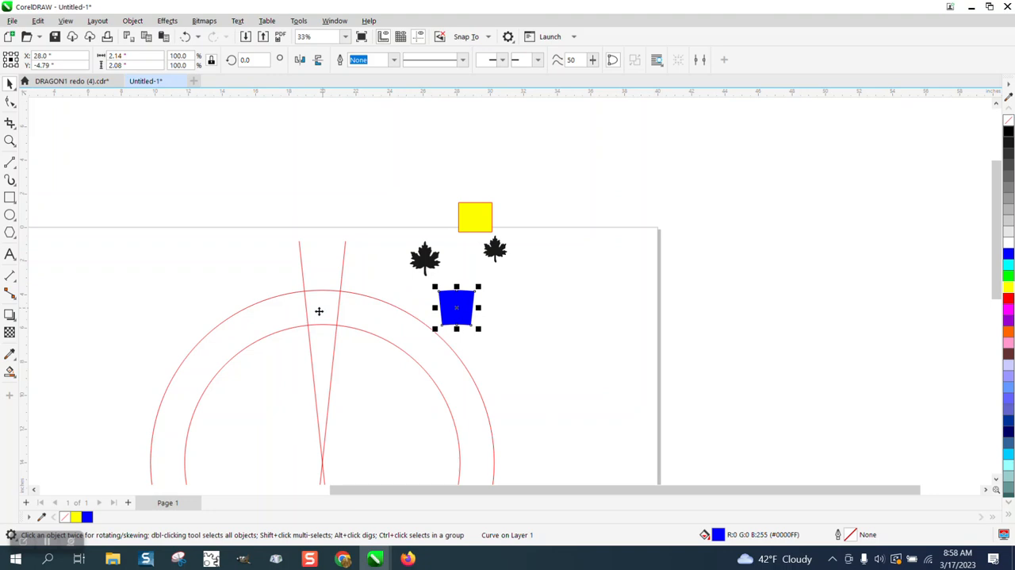
{"action": "left_click_drag", "start_coordinate": [456, 308], "coordinate": [523, 308]}
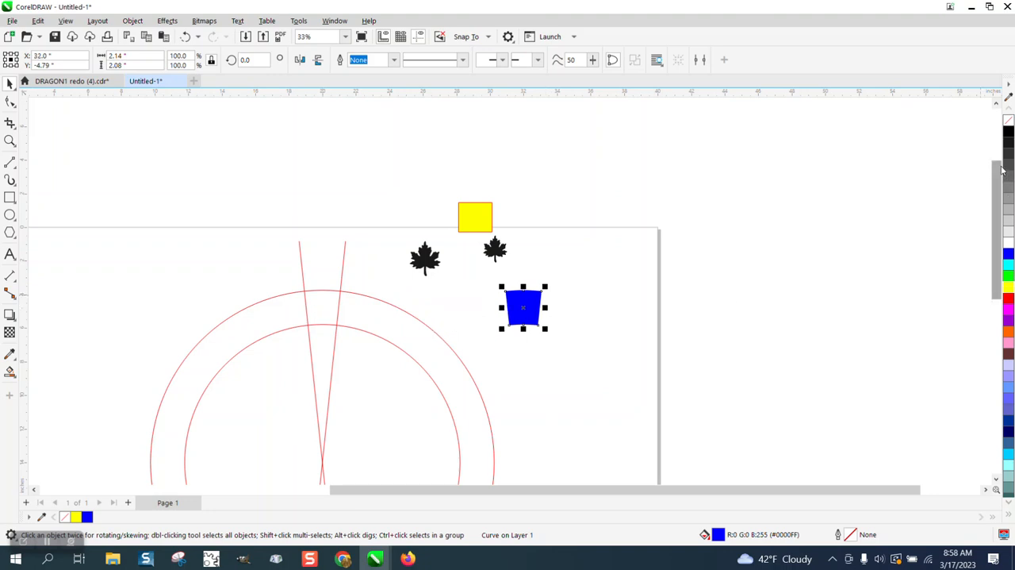
{"action": "left_click_drag", "start_coordinate": [523, 308], "coordinate": [322, 308]}
{"action": "type", "text": "12"}
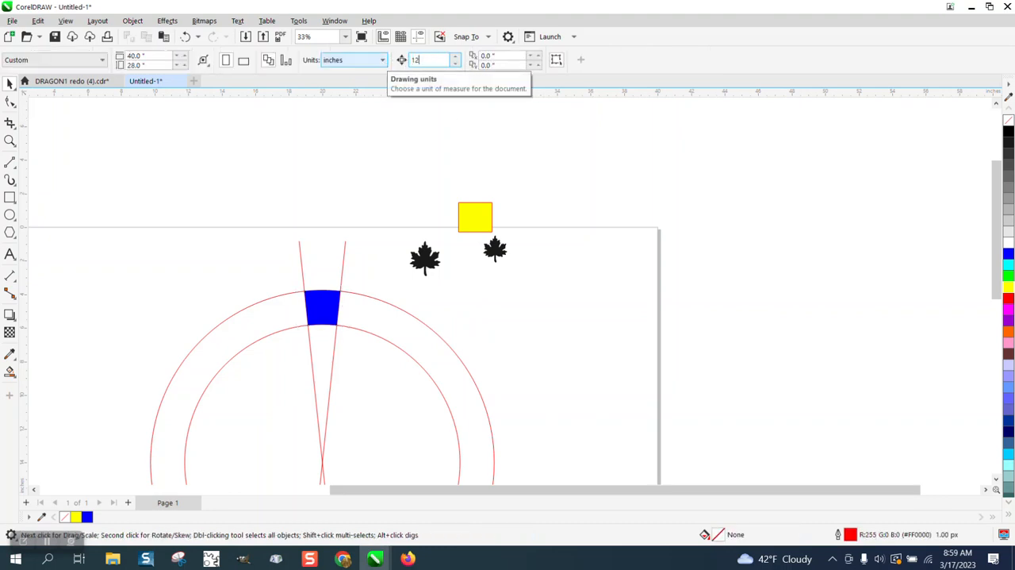
{"action": "left_click_drag", "start_coordinate": [320, 308], "coordinate": [524, 308]}
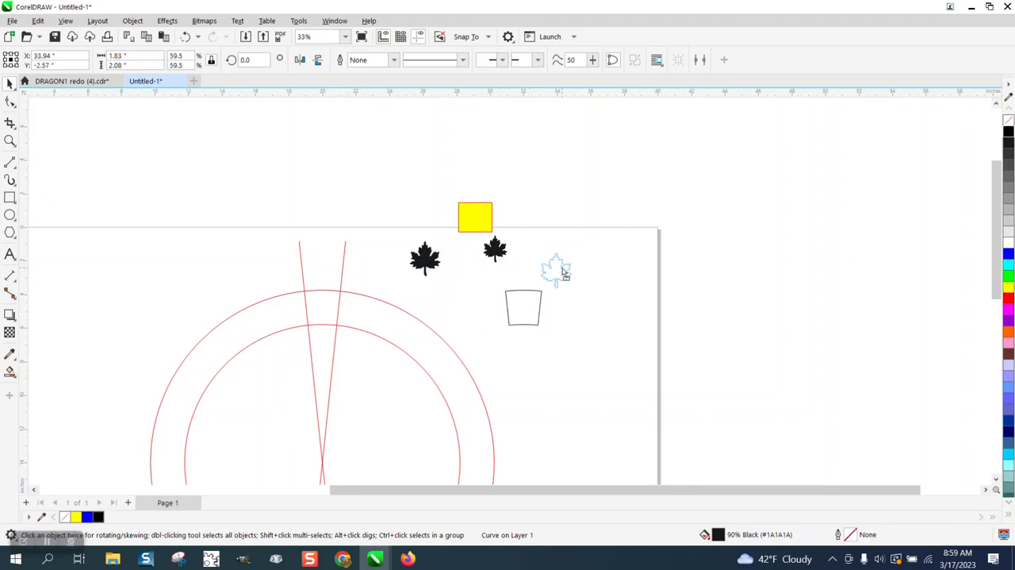
{"action": "left_click", "coordinate": [557, 270]}
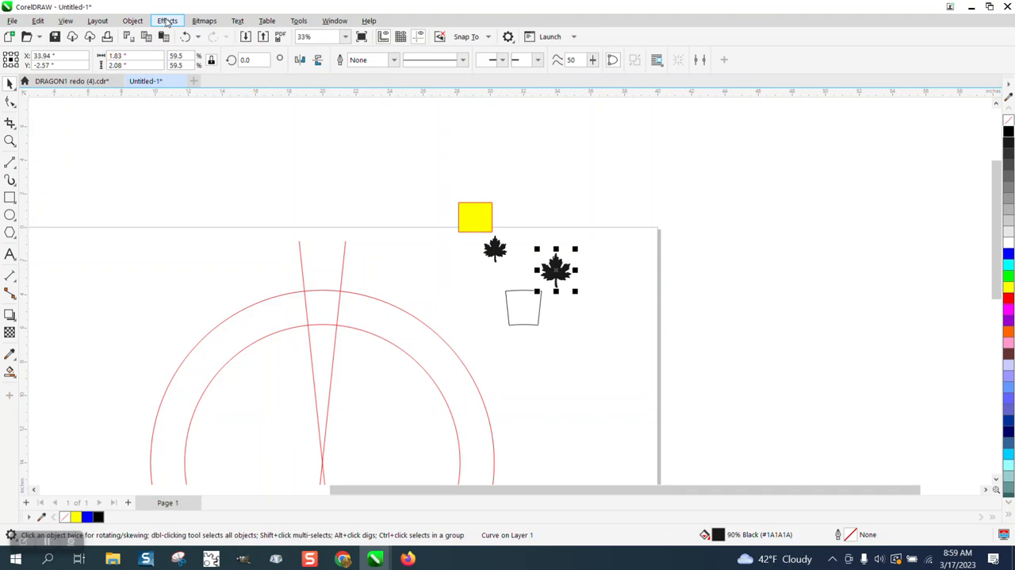
- Apply an Envelope effect shaping the leaf to the wedge and select it in the top ring slot
{"action": "left_click", "coordinate": [167, 21]}
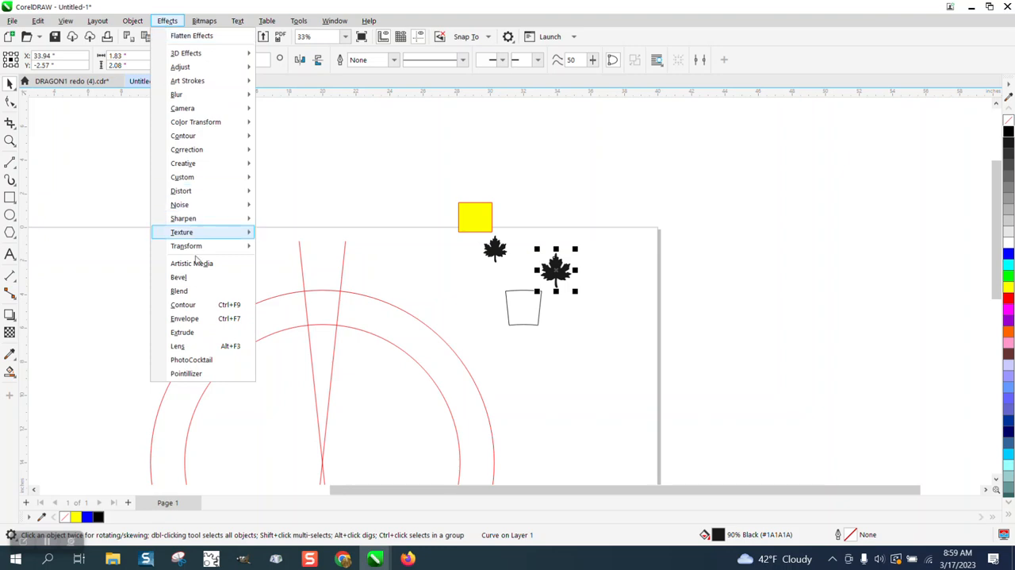
{"action": "left_click", "coordinate": [184, 318]}
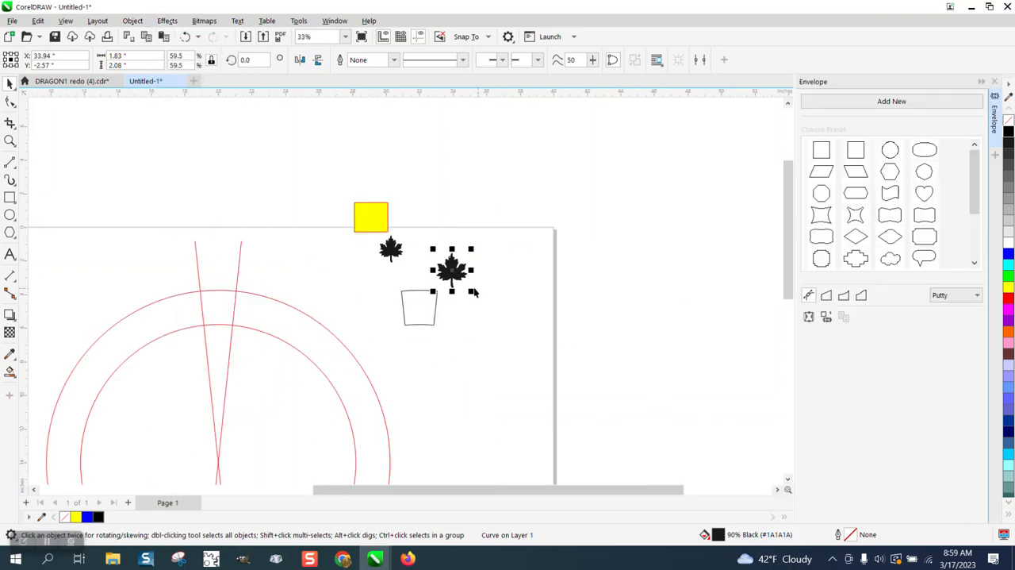
{"action": "mouse_move", "coordinate": [827, 318]}
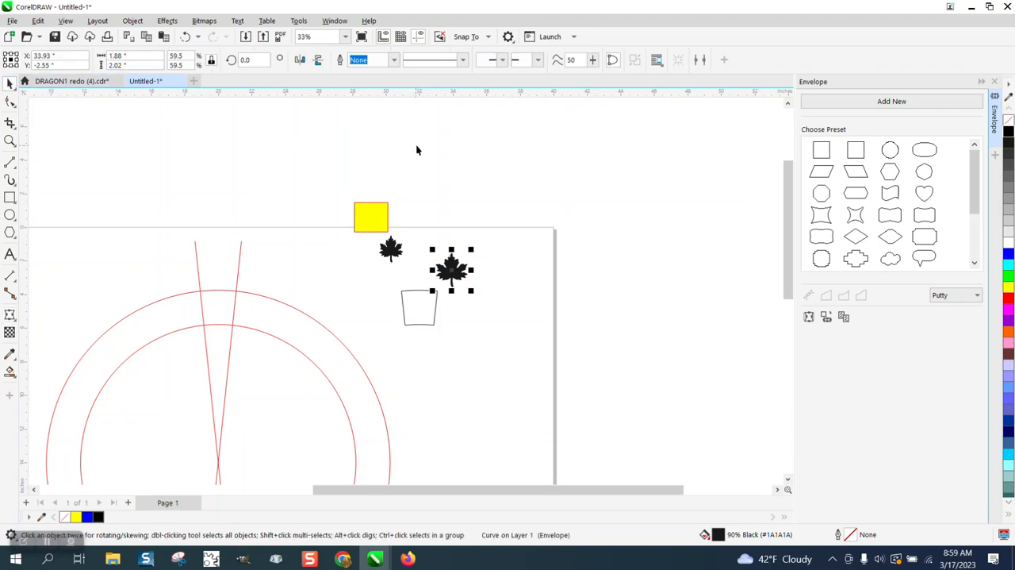
{"action": "mouse_move", "coordinate": [486, 234]}
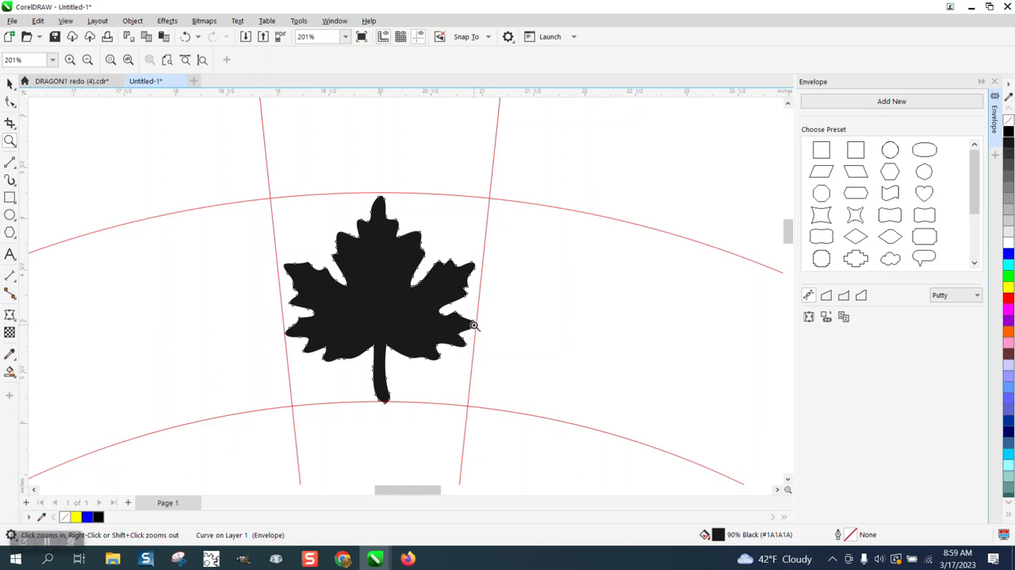
{"action": "left_click", "coordinate": [474, 326]}
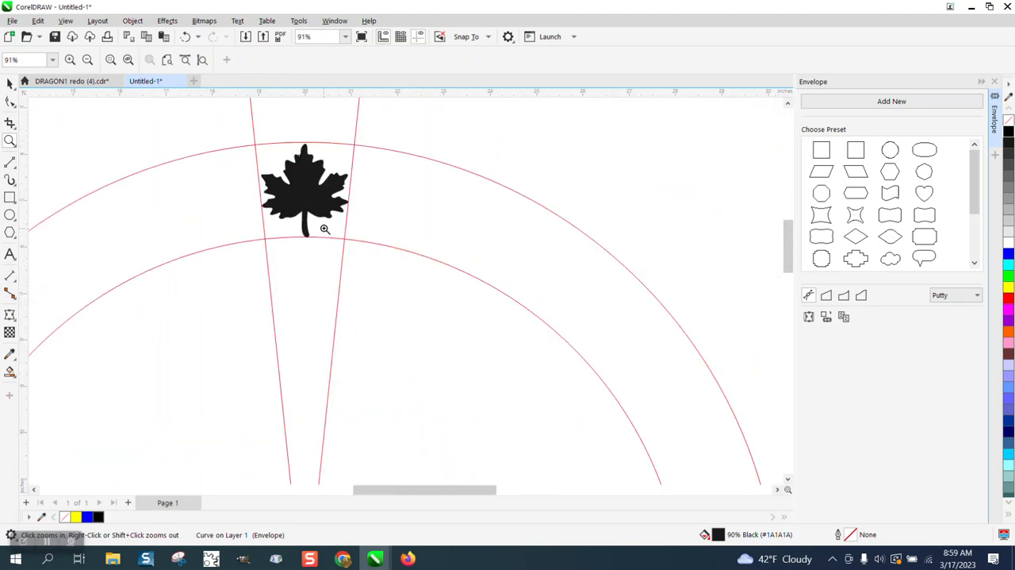
{"action": "left_click", "coordinate": [305, 190]}
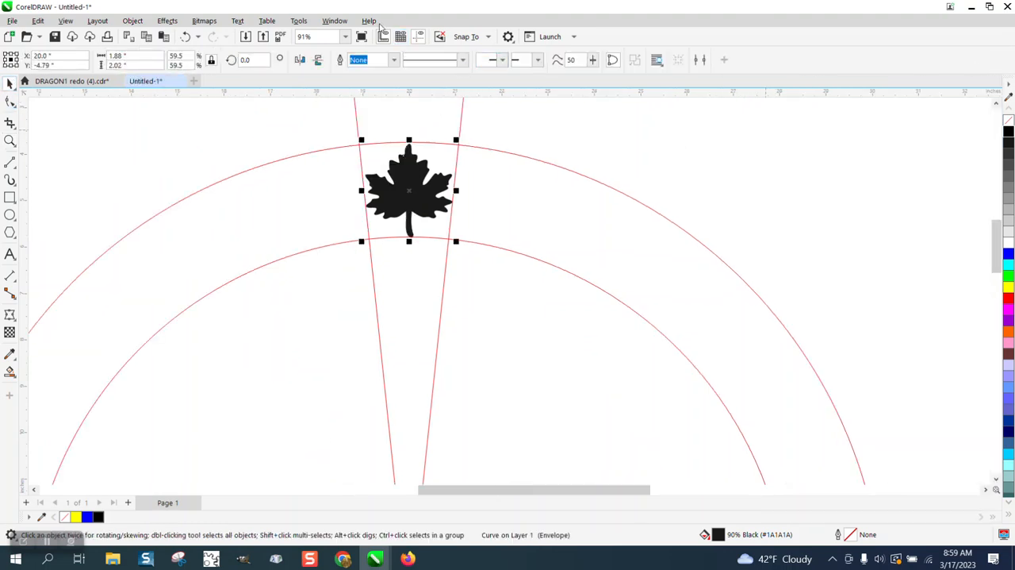
- Set up a 12° rotation around centre X 20, Y -14 with 29 copies in the Transform docker
{"action": "left_click", "coordinate": [333, 19]}
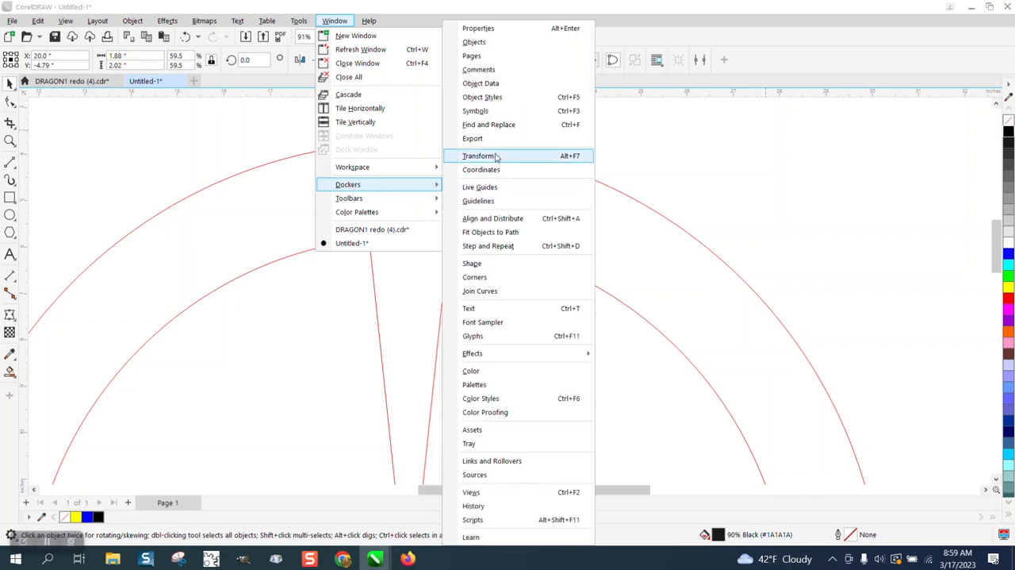
{"action": "left_click", "coordinate": [479, 156]}
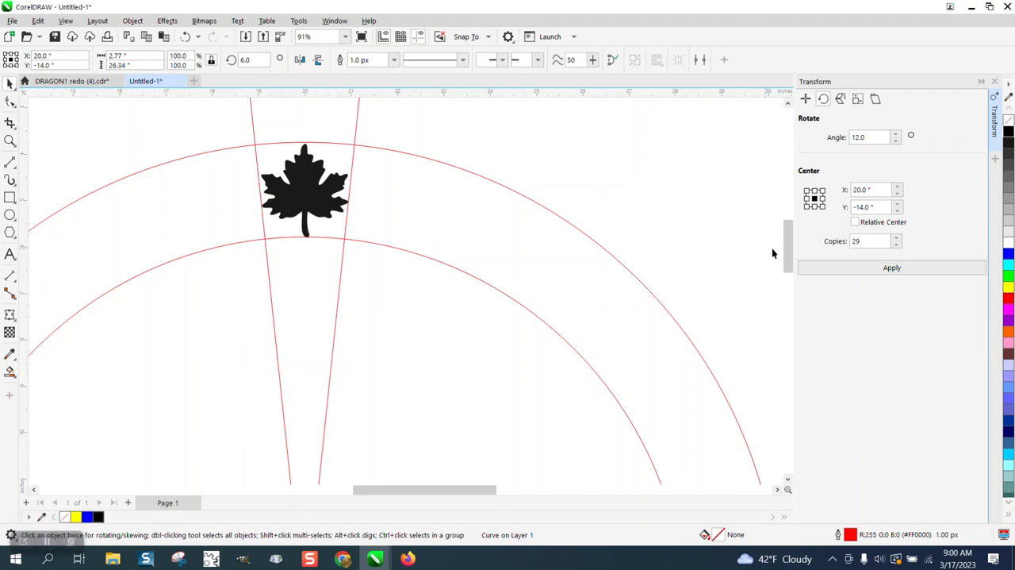
{"action": "left_click", "coordinate": [869, 241]}
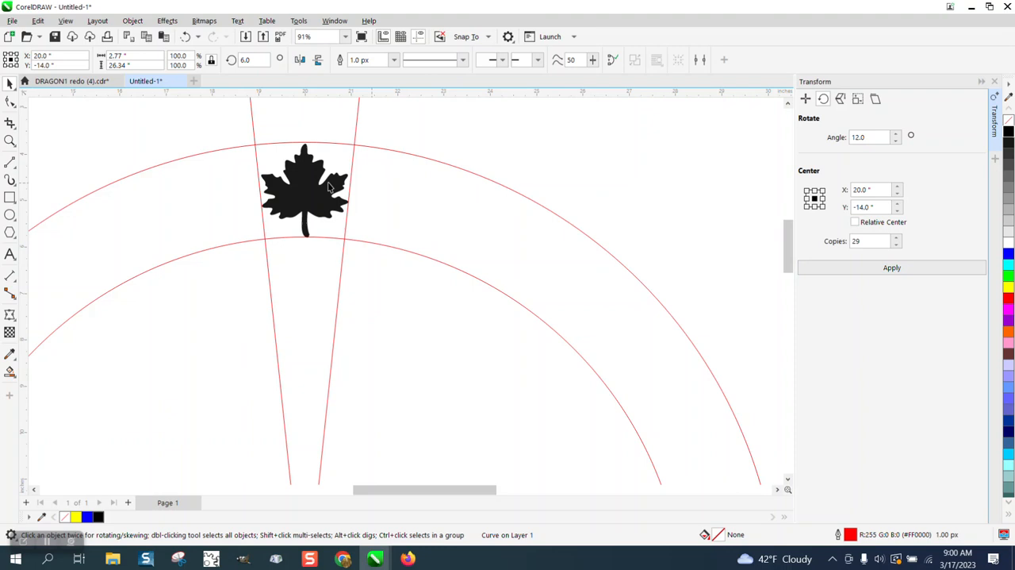
{"action": "left_click", "coordinate": [892, 266]}
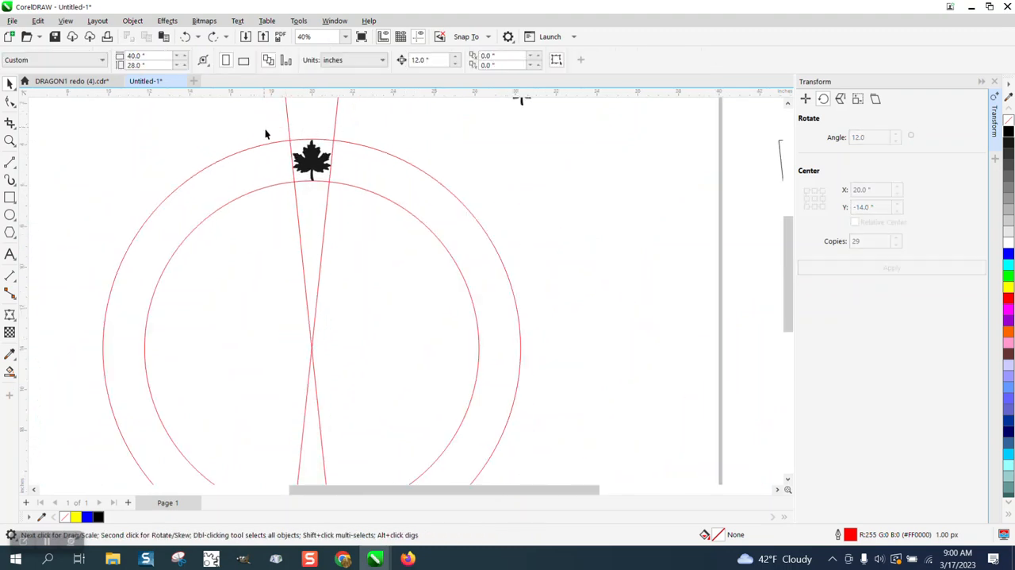
- Select the enveloped leaf and outer red circle and apply the 12° rotation with 29 copies
{"action": "left_click", "coordinate": [311, 162]}
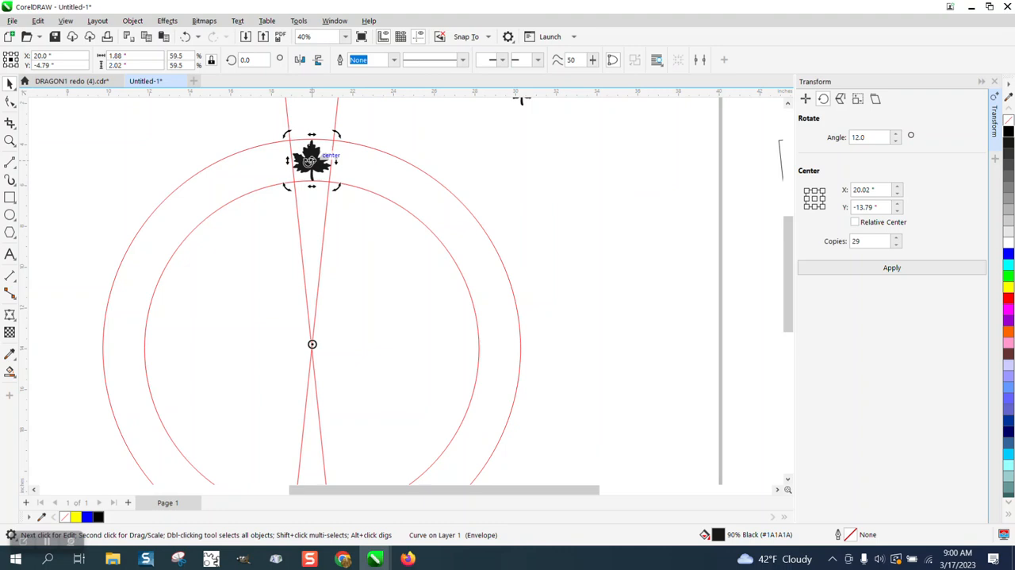
{"action": "mouse_move", "coordinate": [311, 343]}
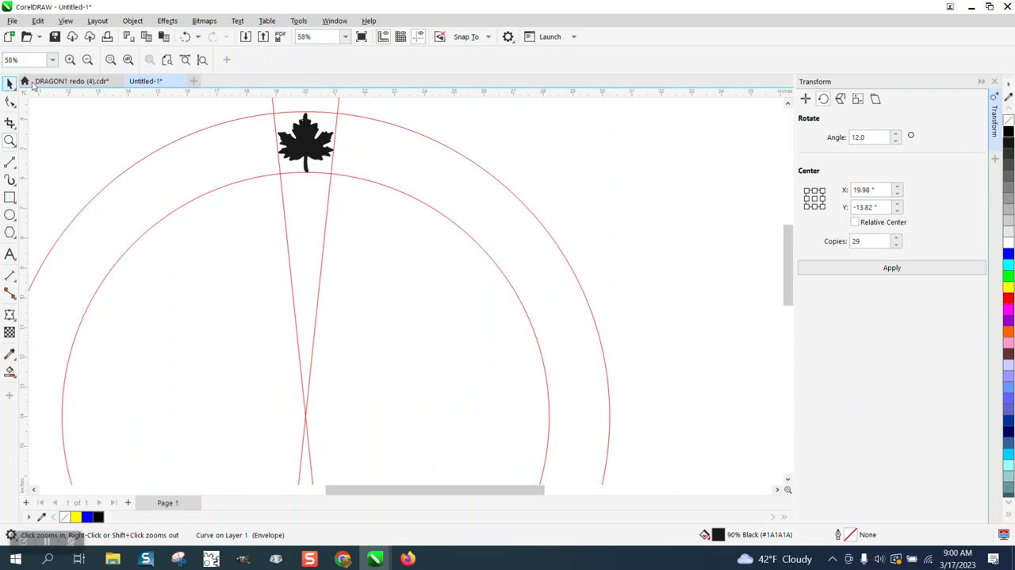
{"action": "left_click", "coordinate": [305, 142]}
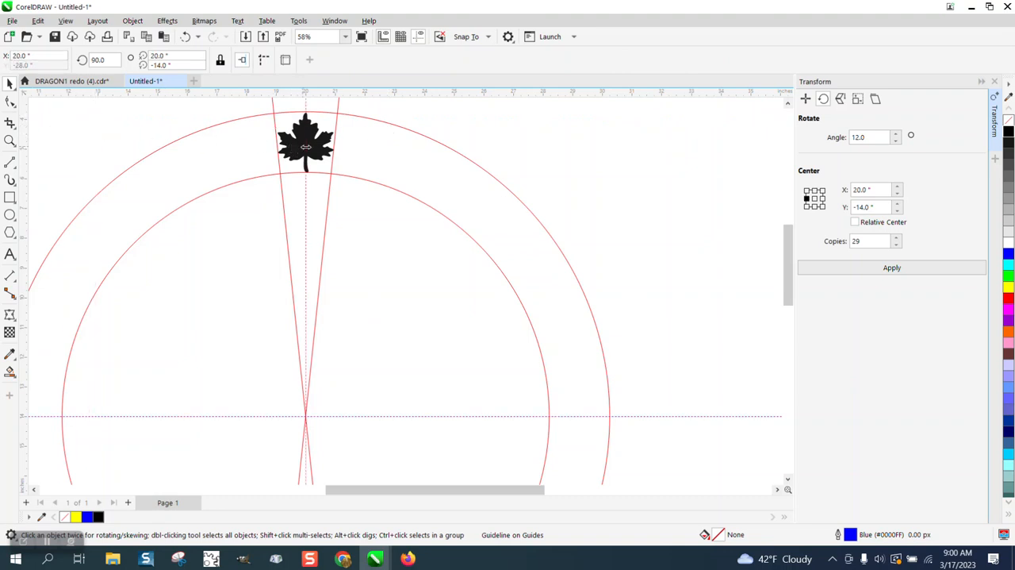
{"action": "left_click", "coordinate": [304, 146]}
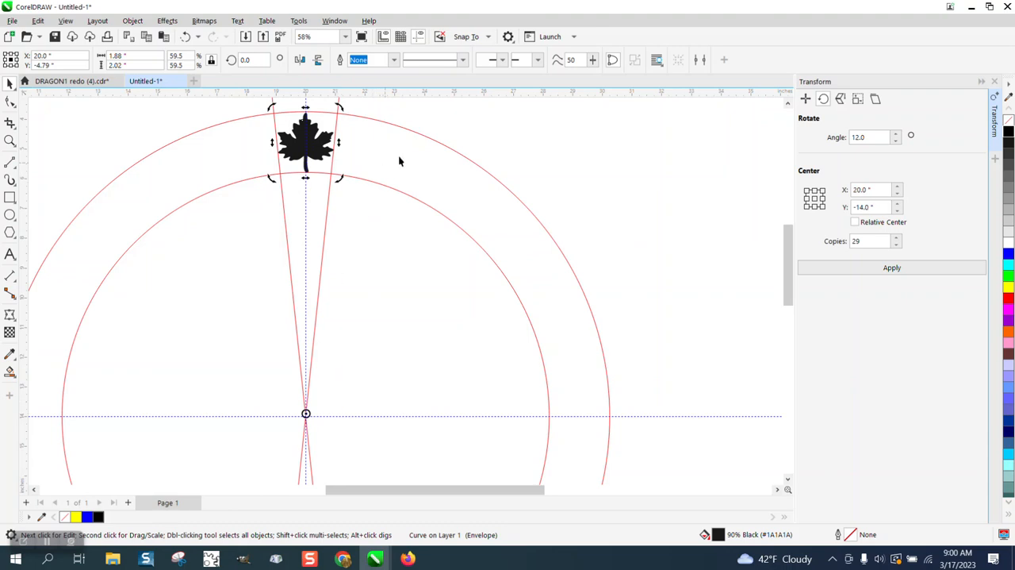
{"action": "left_click", "coordinate": [304, 143]}
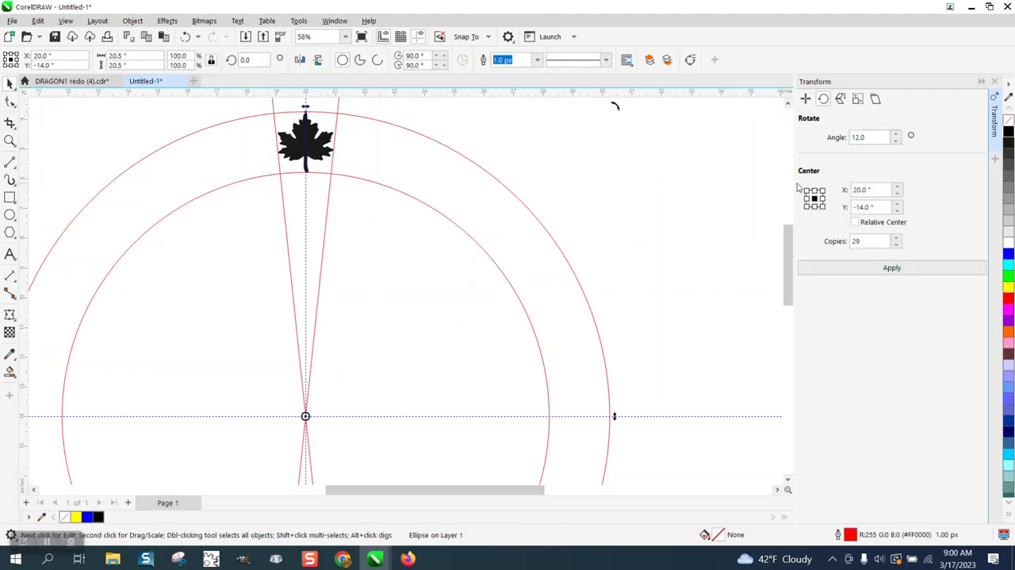
{"action": "left_click", "coordinate": [892, 267]}
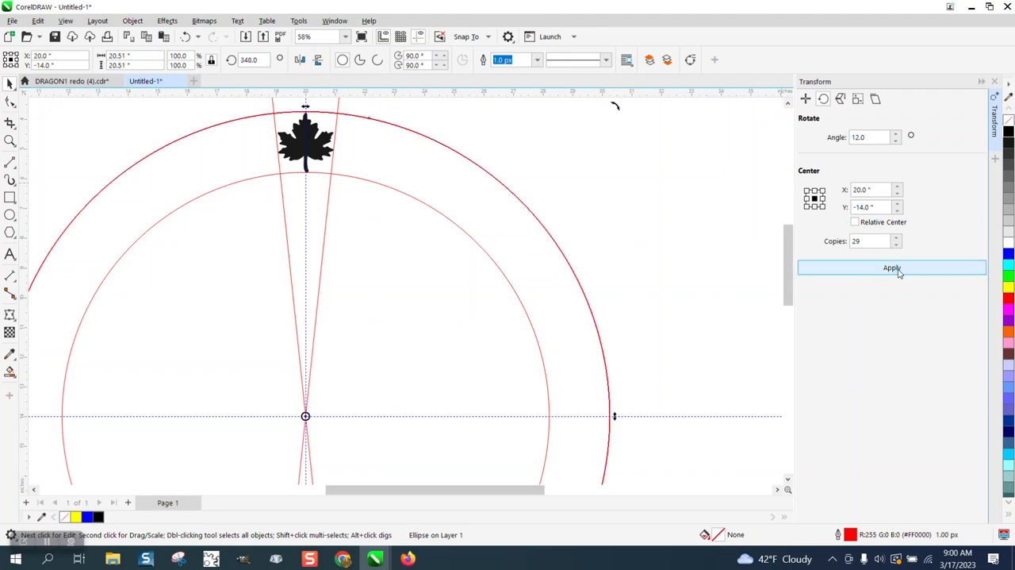
{"action": "left_click", "coordinate": [891, 267]}
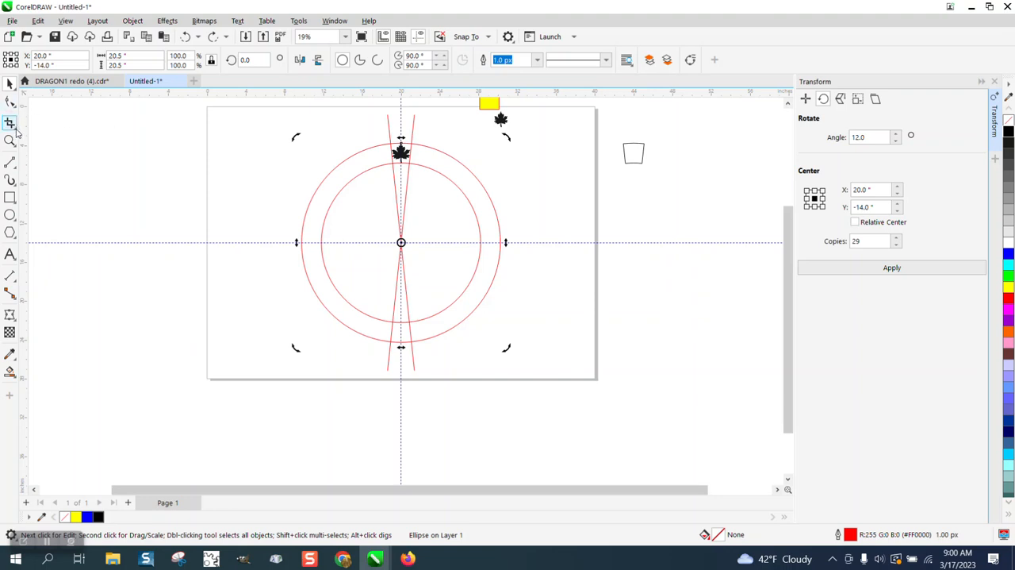
- Remove the red circles and guide lines with Virtual Segment Delete, leaving the leaf ready to rotate
{"action": "left_click", "coordinate": [10, 123]}
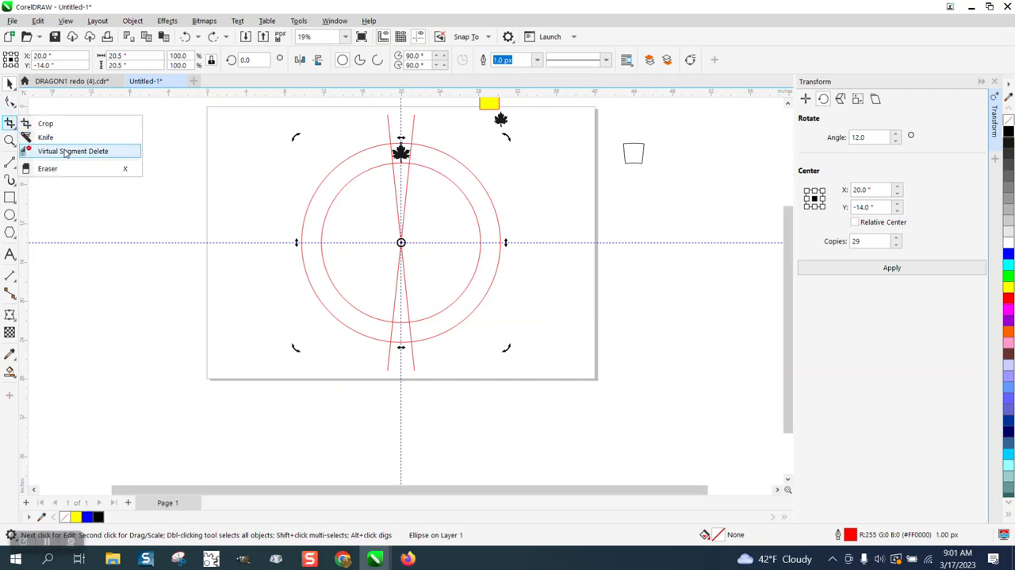
{"action": "left_click", "coordinate": [73, 151]}
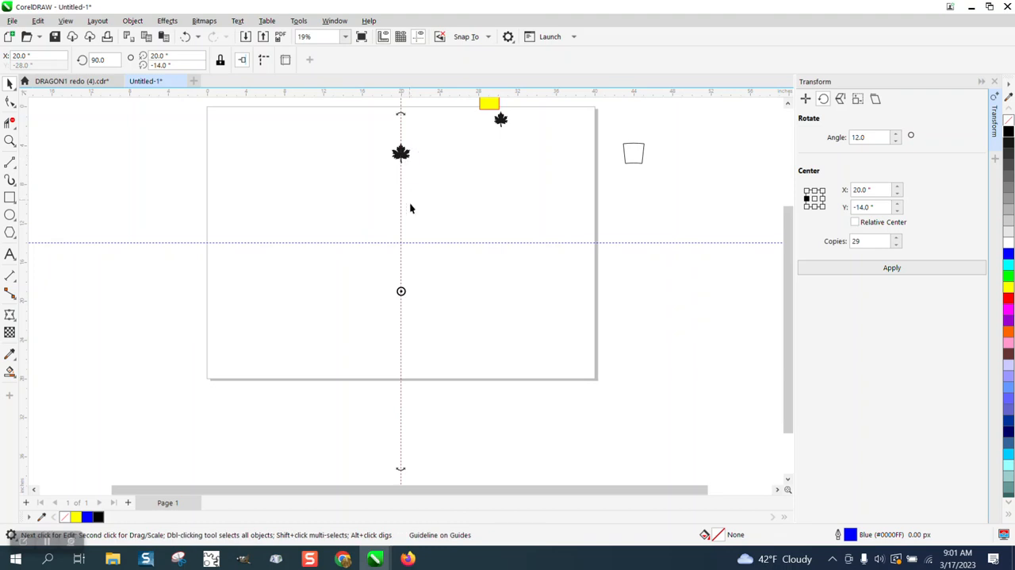
{"action": "mouse_move", "coordinate": [400, 245]}
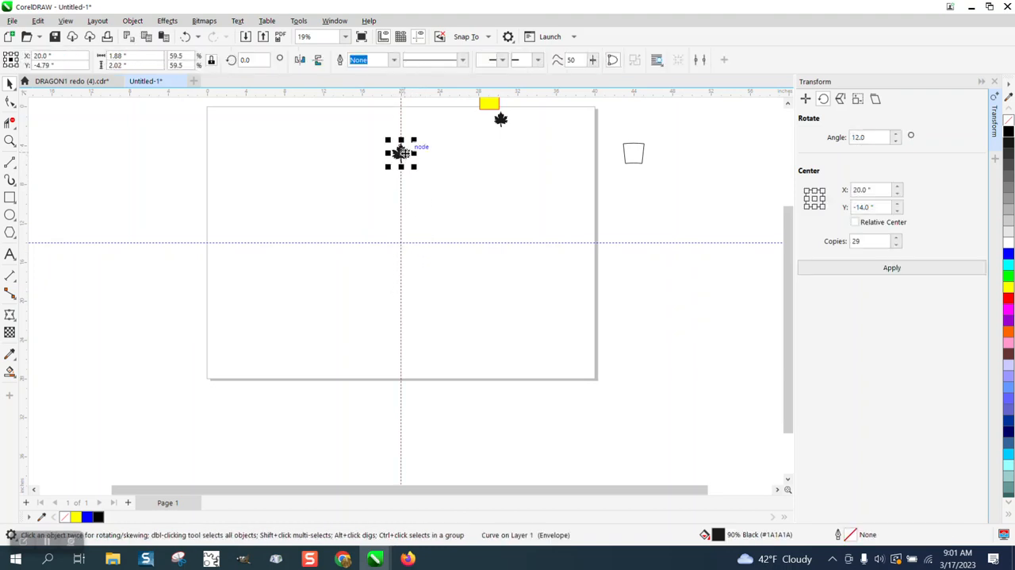
{"action": "left_click", "coordinate": [400, 153]}
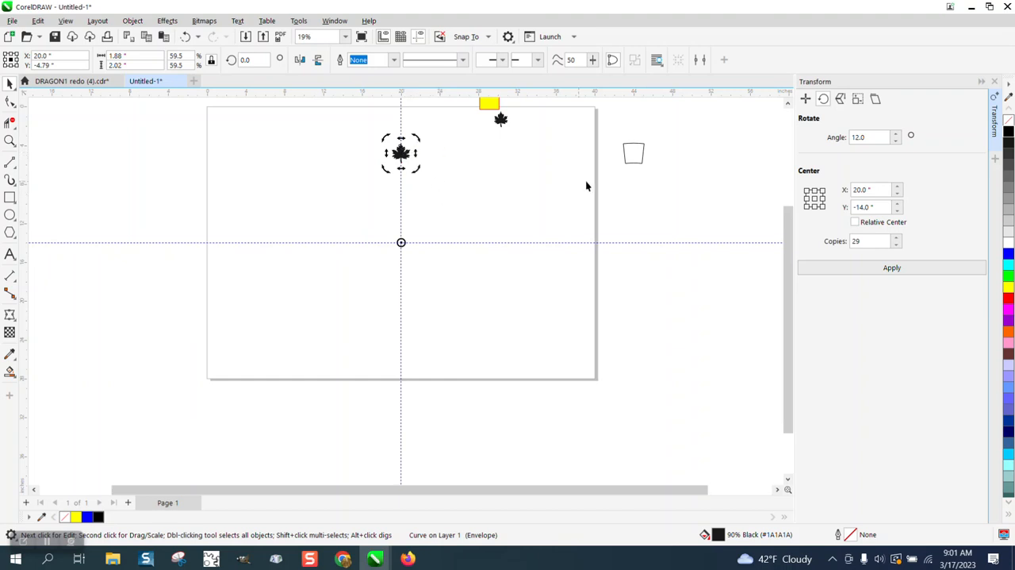
{"action": "left_click", "coordinate": [891, 266]}
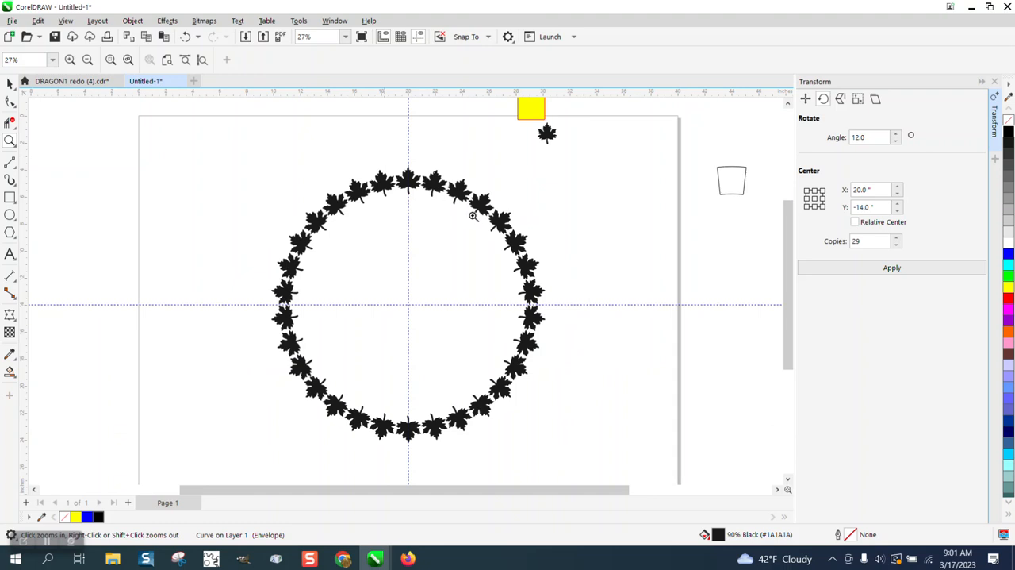
{"action": "mouse_move", "coordinate": [459, 209]}
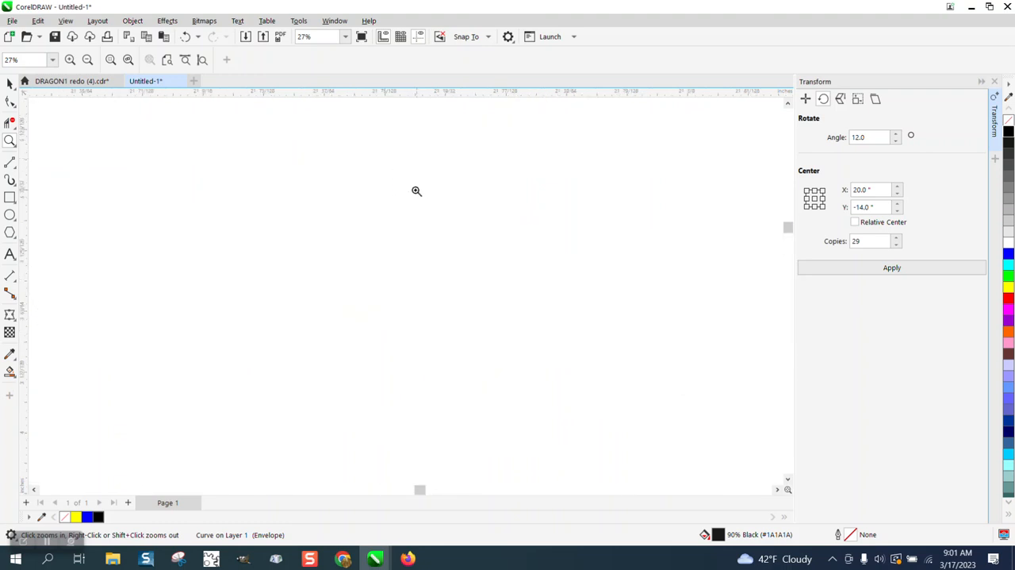
- Zoom in on the ring of thirty maple leaves and back out to view it whole
{"action": "left_click", "coordinate": [415, 191]}
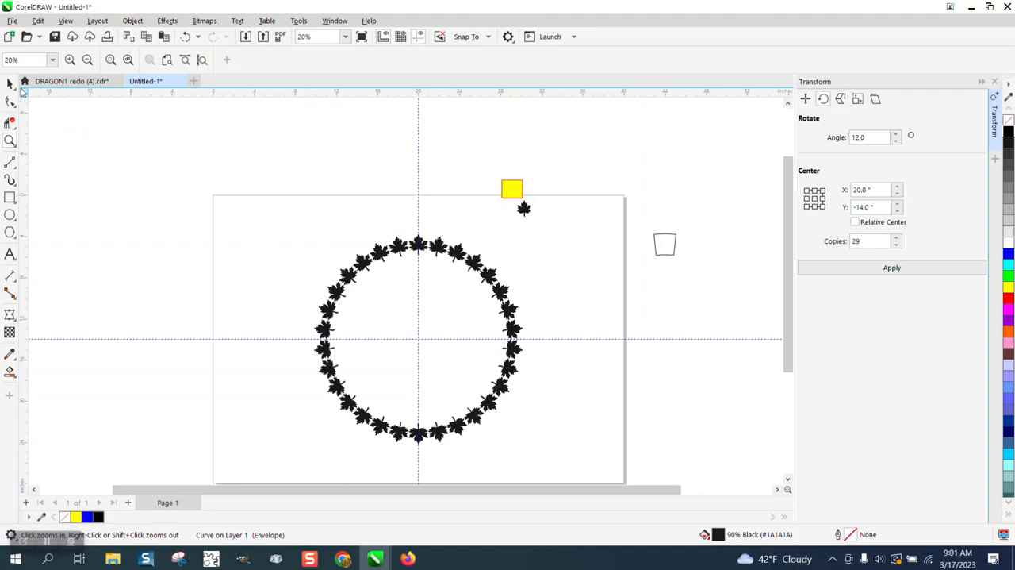
{"action": "left_click", "coordinate": [524, 208]}
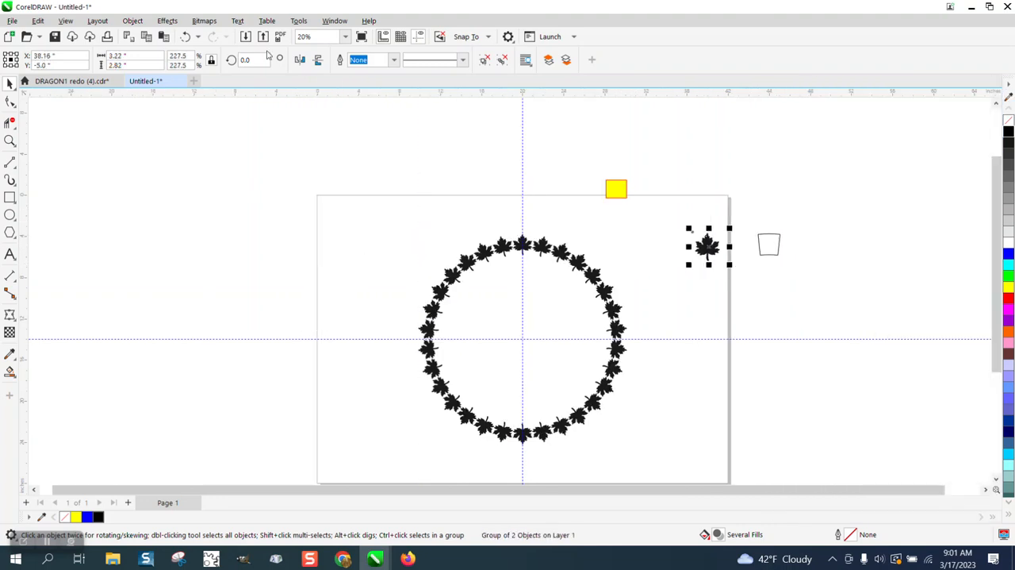
- With the Envelope docker open, move the spare maple leaf into the wedge outline beside the page
{"action": "left_click", "coordinate": [167, 20]}
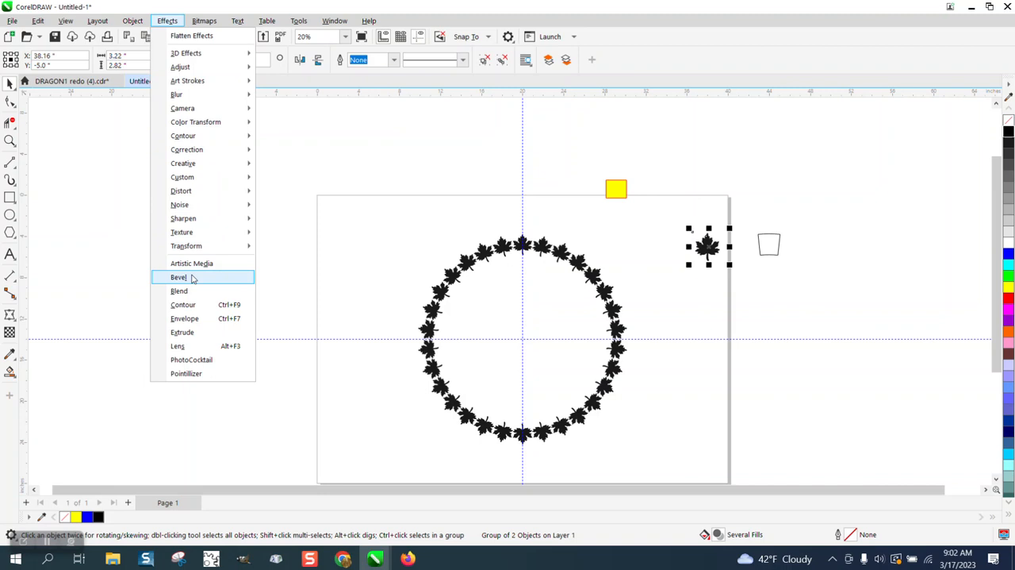
{"action": "left_click", "coordinate": [184, 317]}
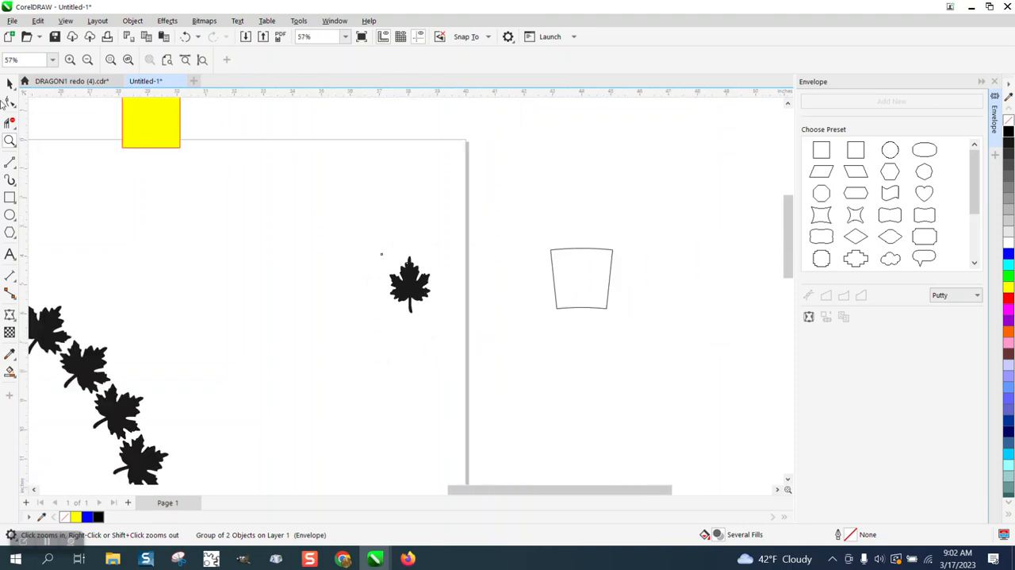
{"action": "left_click", "coordinate": [409, 286]}
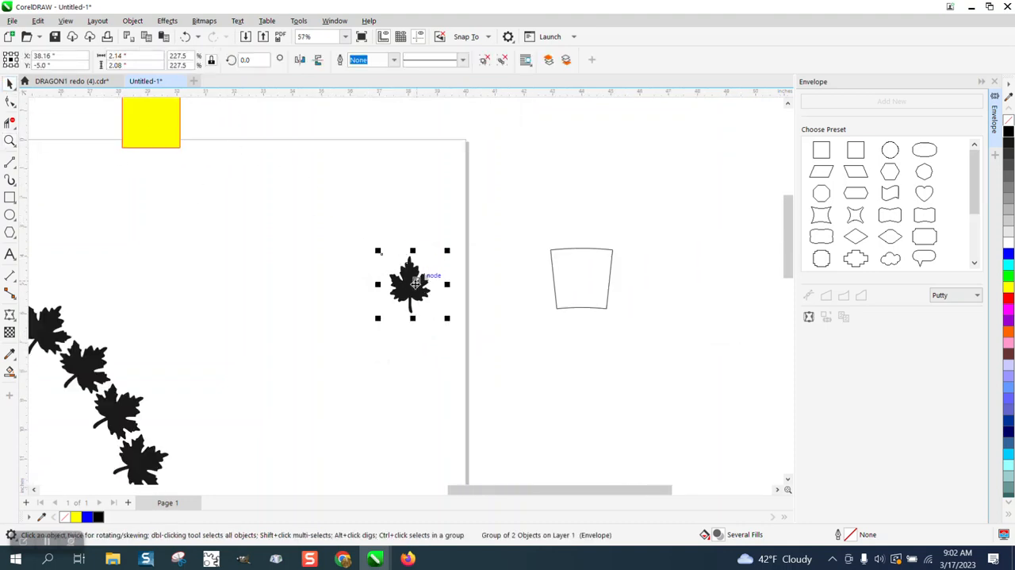
{"action": "left_click_drag", "start_coordinate": [413, 286], "coordinate": [581, 278]}
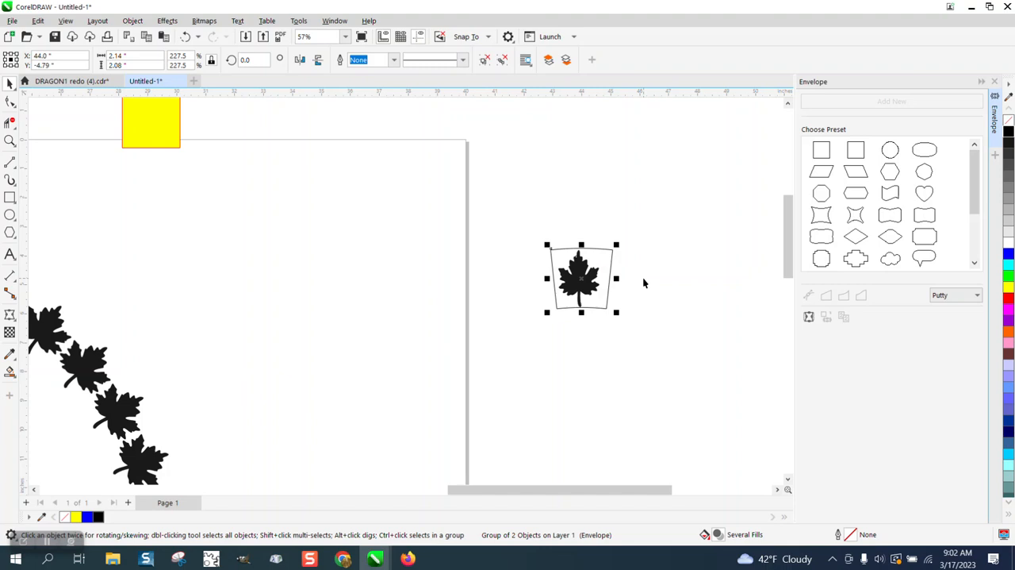
{"action": "left_click", "coordinate": [151, 124]}
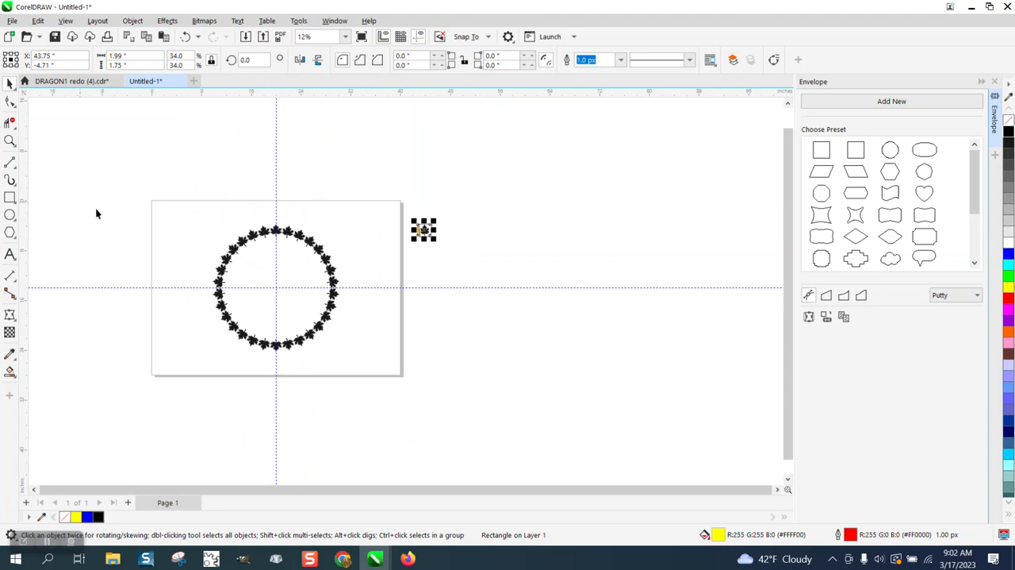
{"action": "mouse_move", "coordinate": [206, 273]}
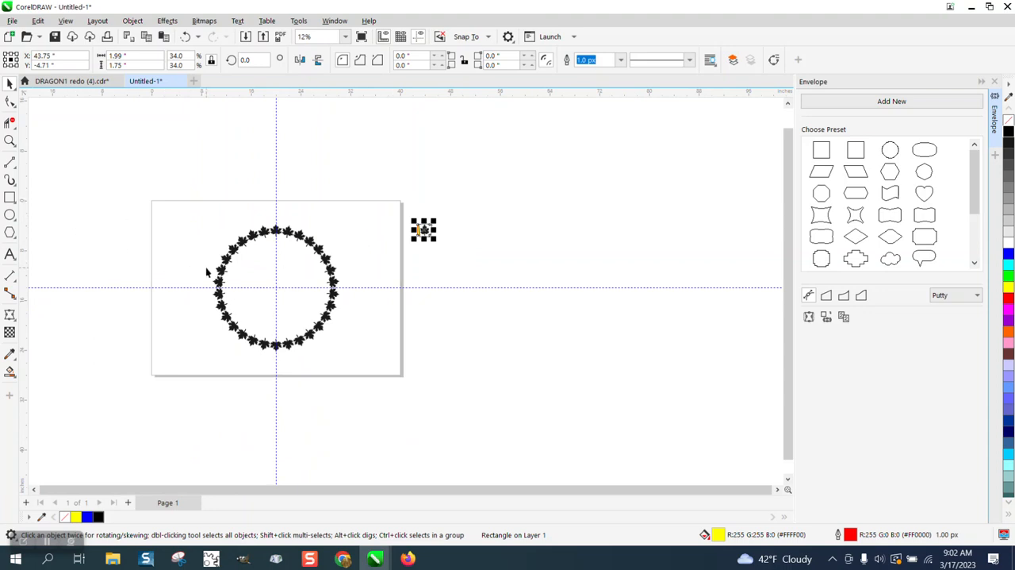